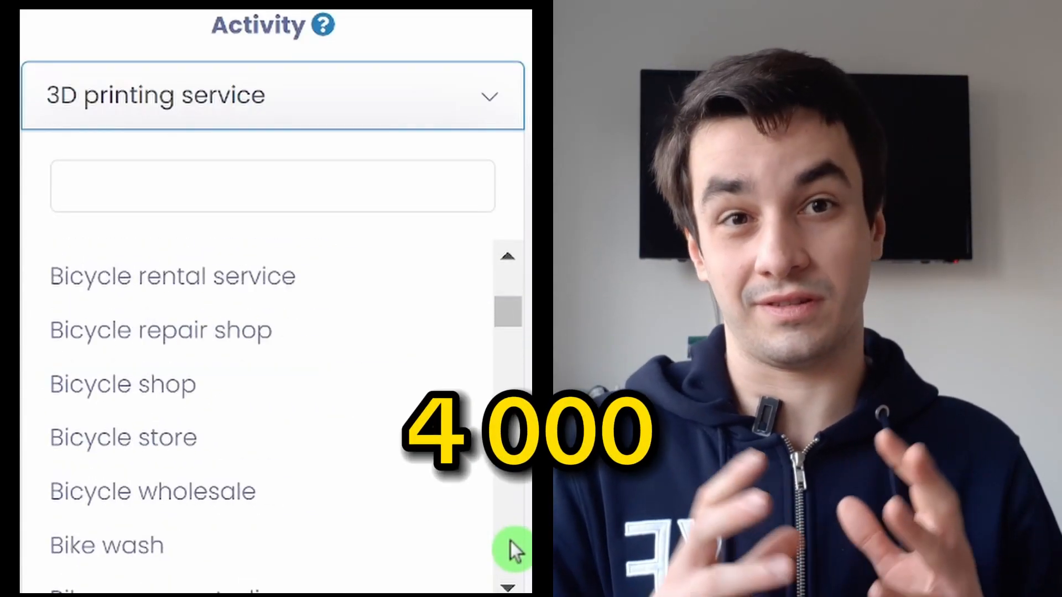
Search Google Maps for restaurants near Strasbourg, France and scroll through the results
{"action": "scroll", "scroll_direction": "down", "scroll_amount": 3}
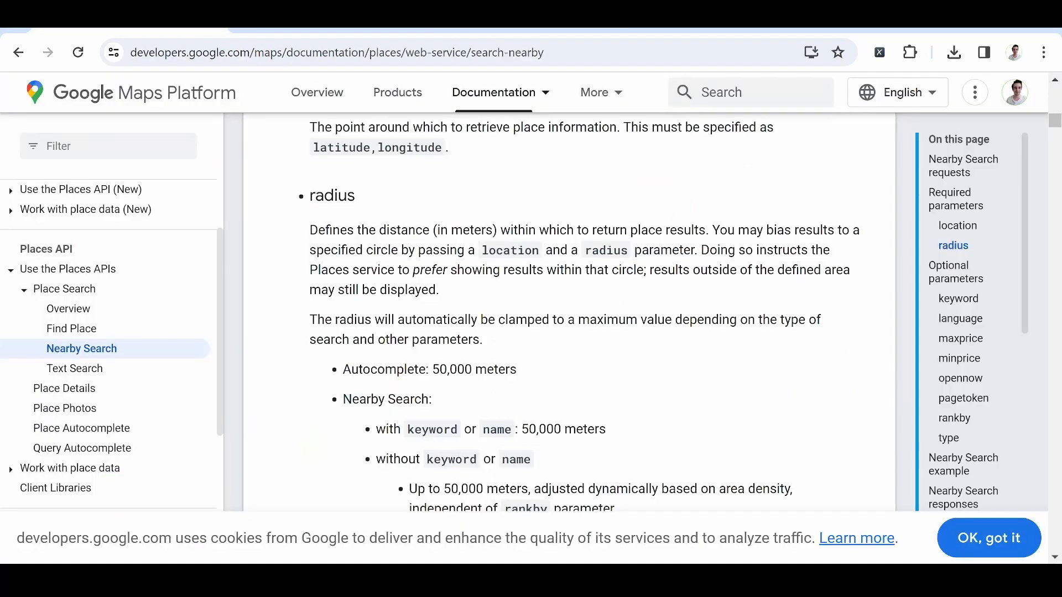
{"action": "left_click_drag", "start_coordinate": [311, 320], "coordinate": [482, 339]}
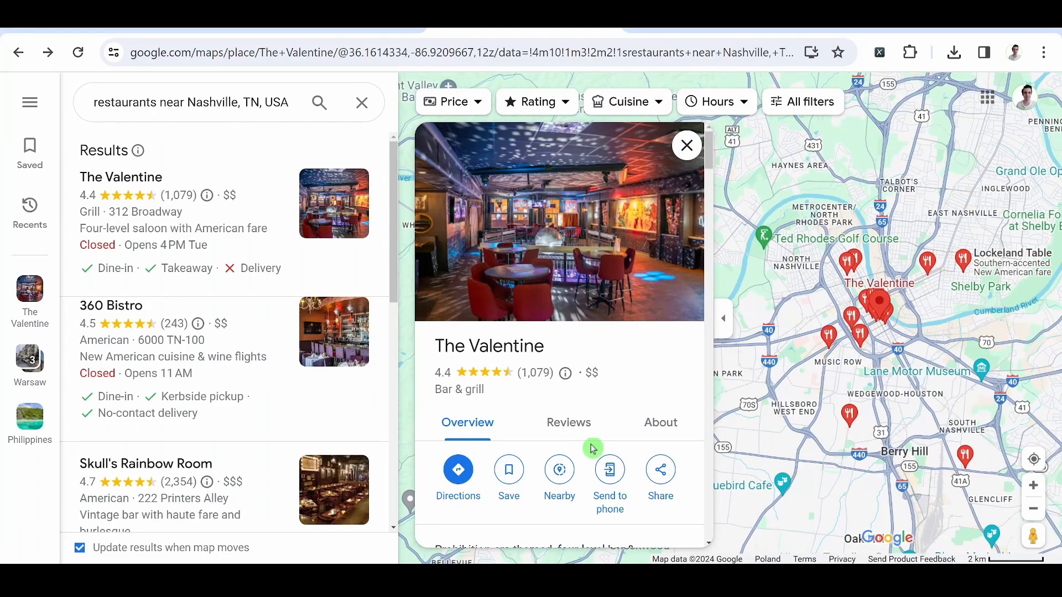
{"action": "left_click", "coordinate": [660, 423]}
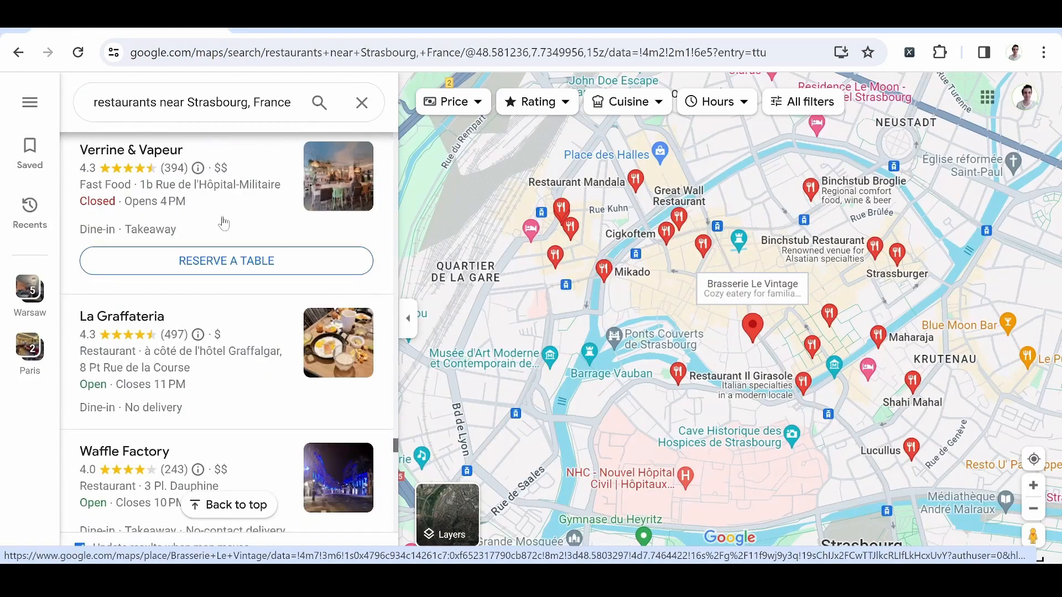
{"action": "scroll", "scroll_direction": "down", "scroll_amount": 3}
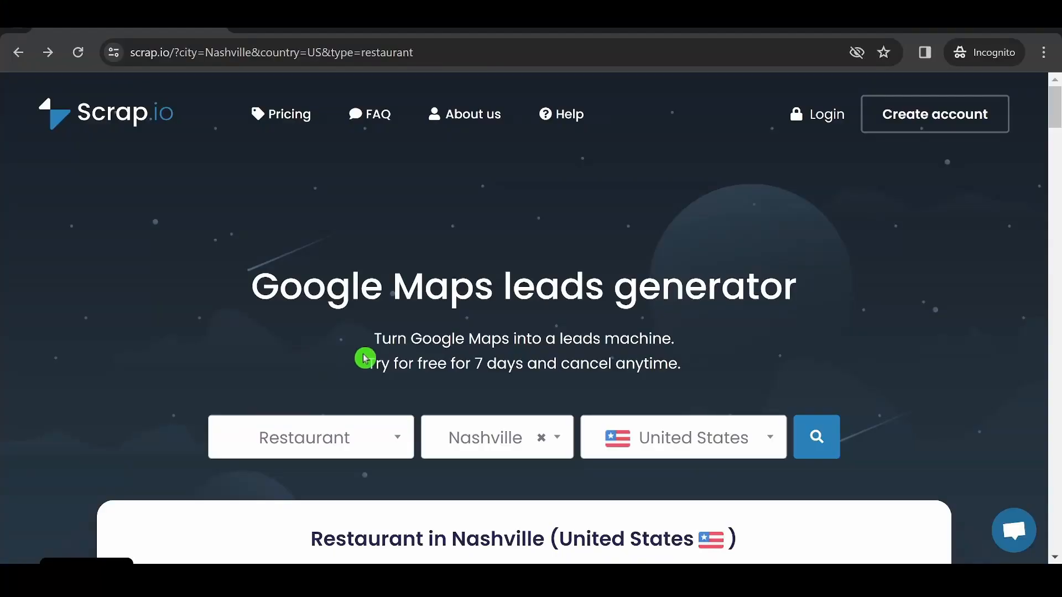
Choose Create account on the Scrap.io landing page to start signing up
{"action": "left_click", "coordinate": [935, 119]}
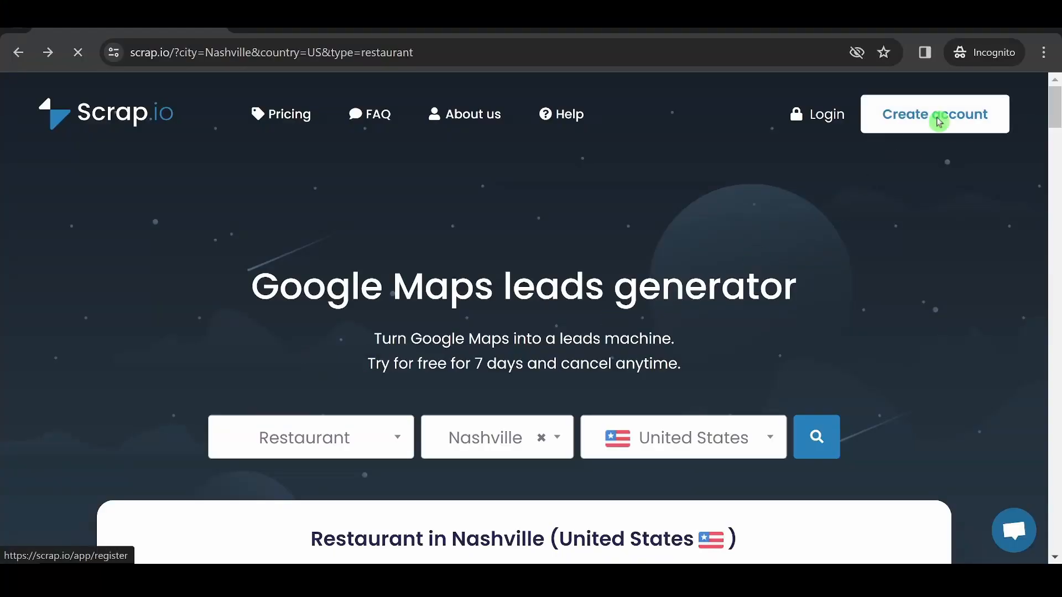
{"action": "left_click", "coordinate": [936, 113]}
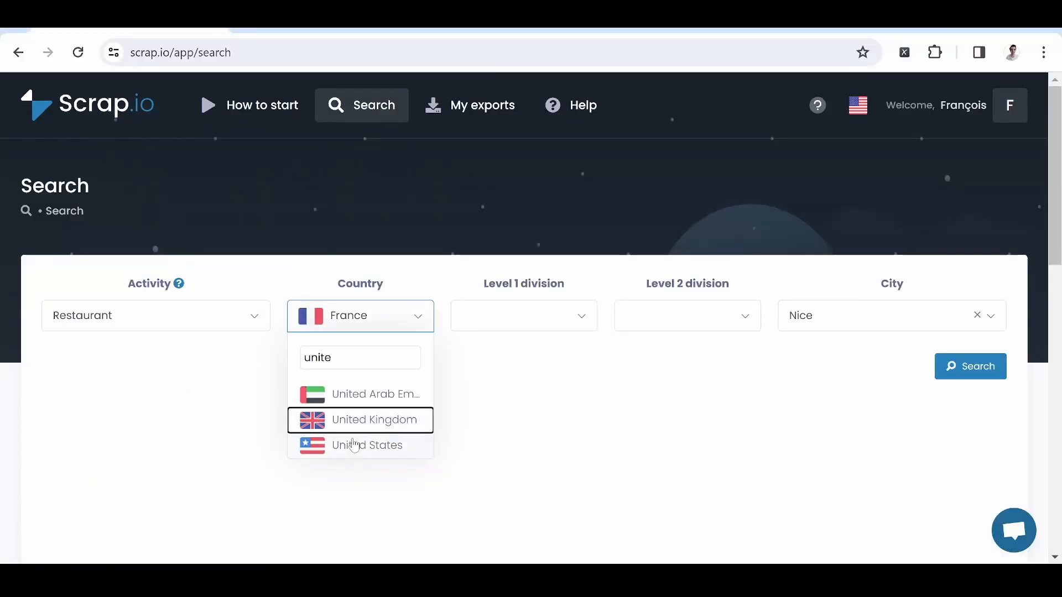
Pick United States as the country and run the Nashville restaurant search
{"action": "left_click", "coordinate": [367, 445]}
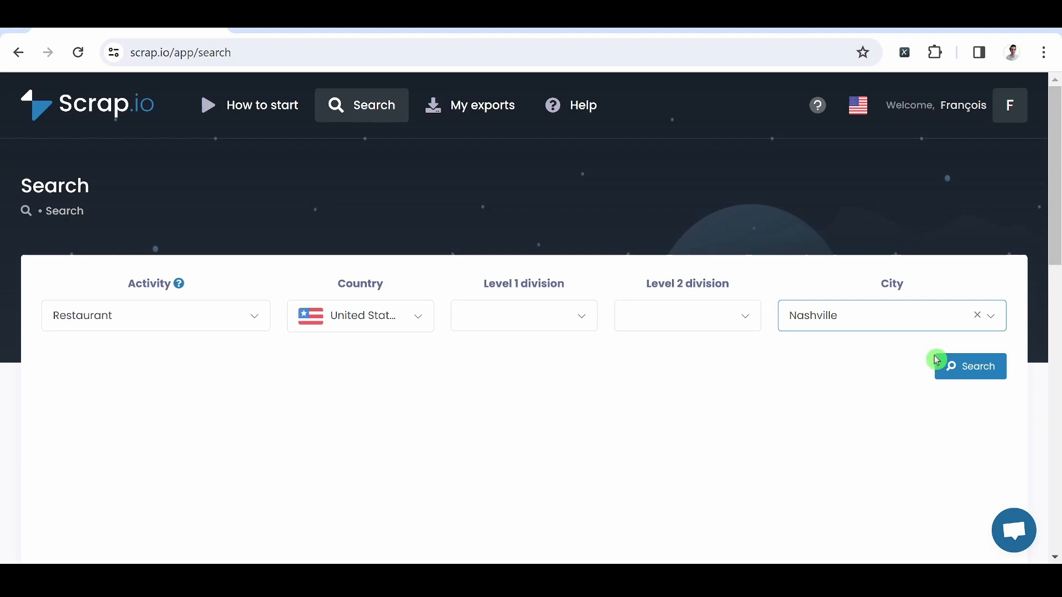
{"action": "left_click", "coordinate": [900, 367]}
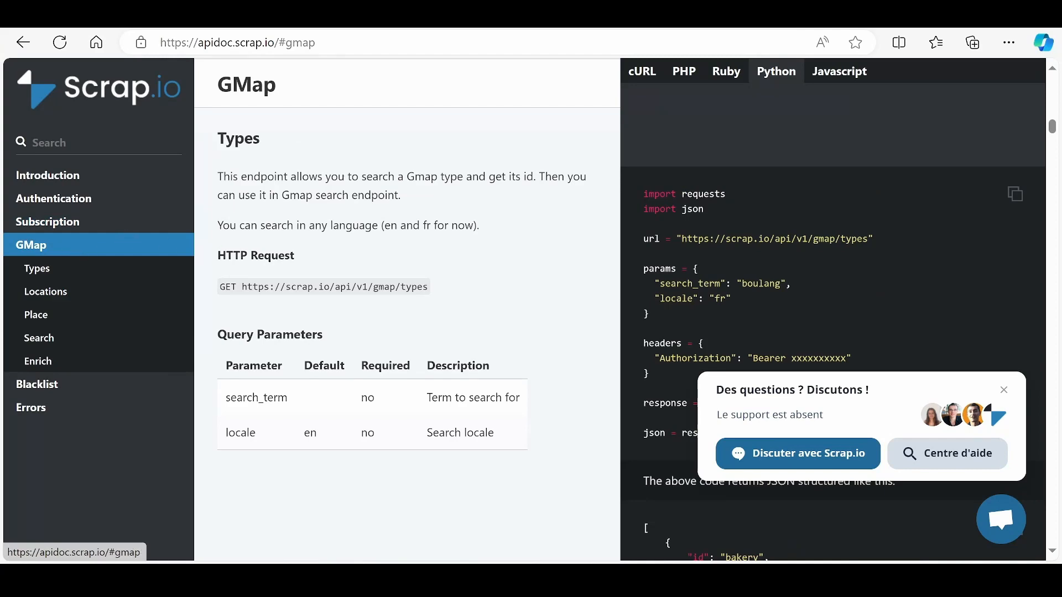
Browse the Types, Place and Enrich endpoint docs, then highlight Search's category-in-location description and parameters
{"action": "left_click", "coordinate": [37, 268]}
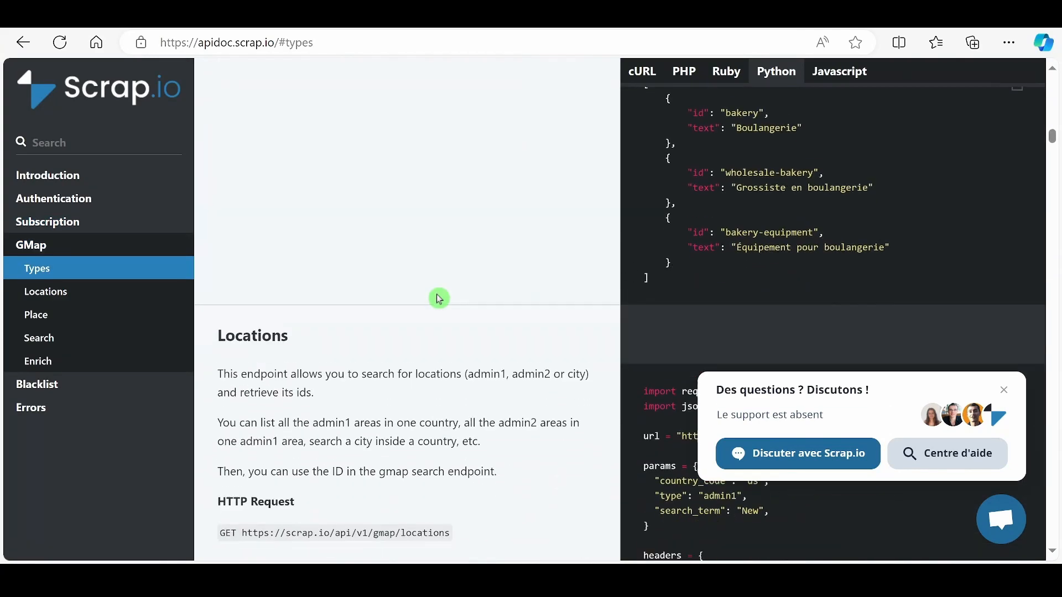
{"action": "left_click", "coordinate": [30, 245]}
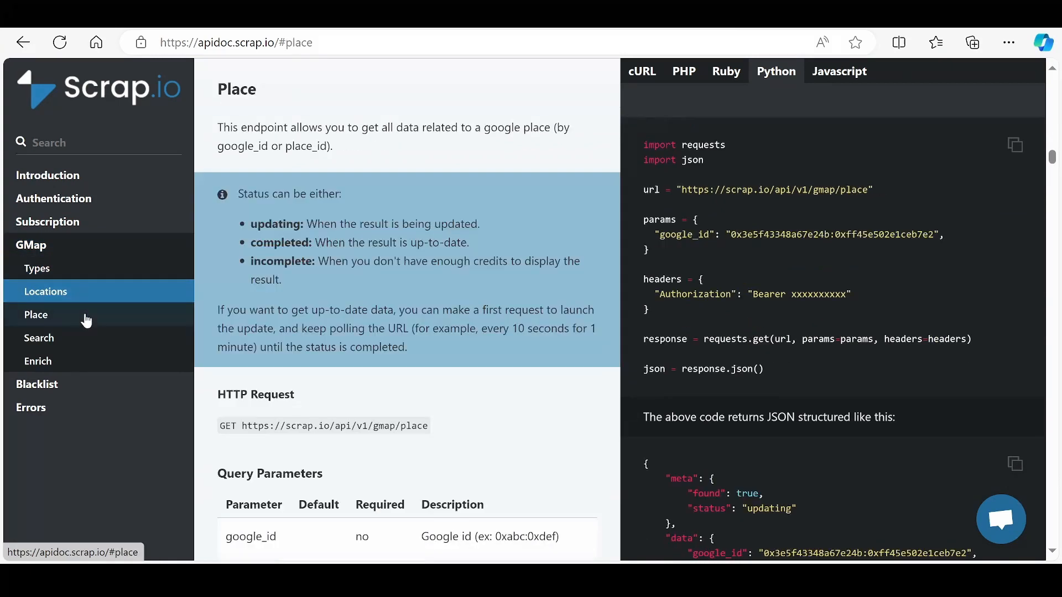
{"action": "left_click", "coordinate": [37, 361]}
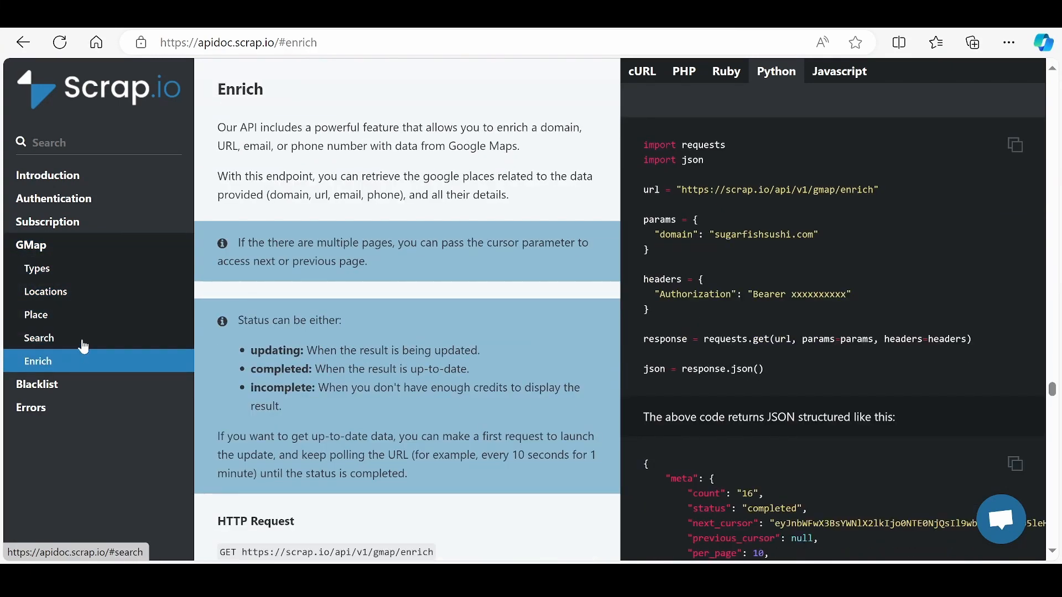
{"action": "left_click", "coordinate": [38, 338]}
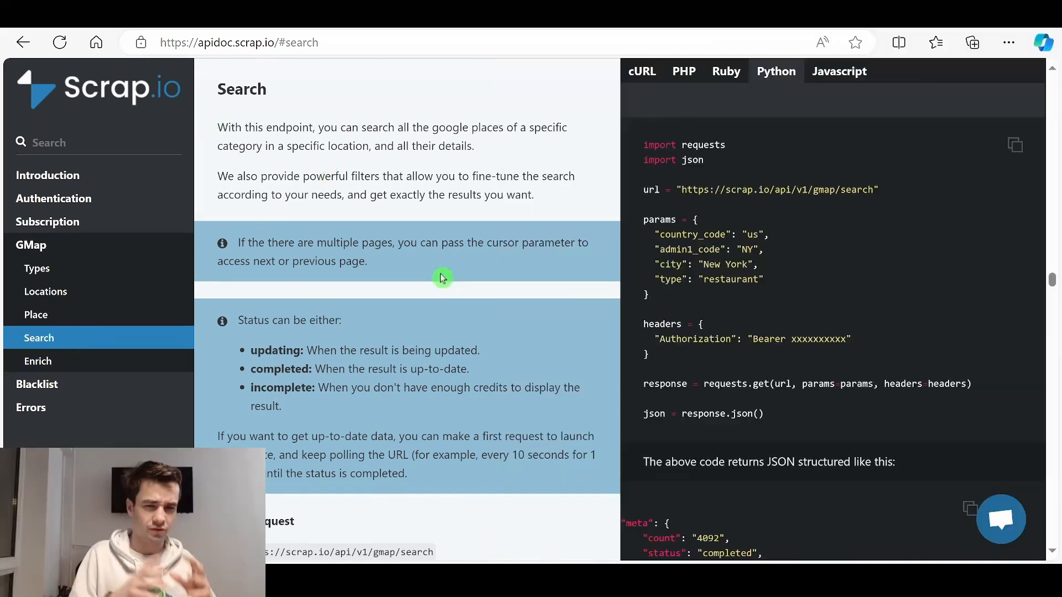
{"action": "left_click_drag", "start_coordinate": [316, 127], "coordinate": [371, 145]}
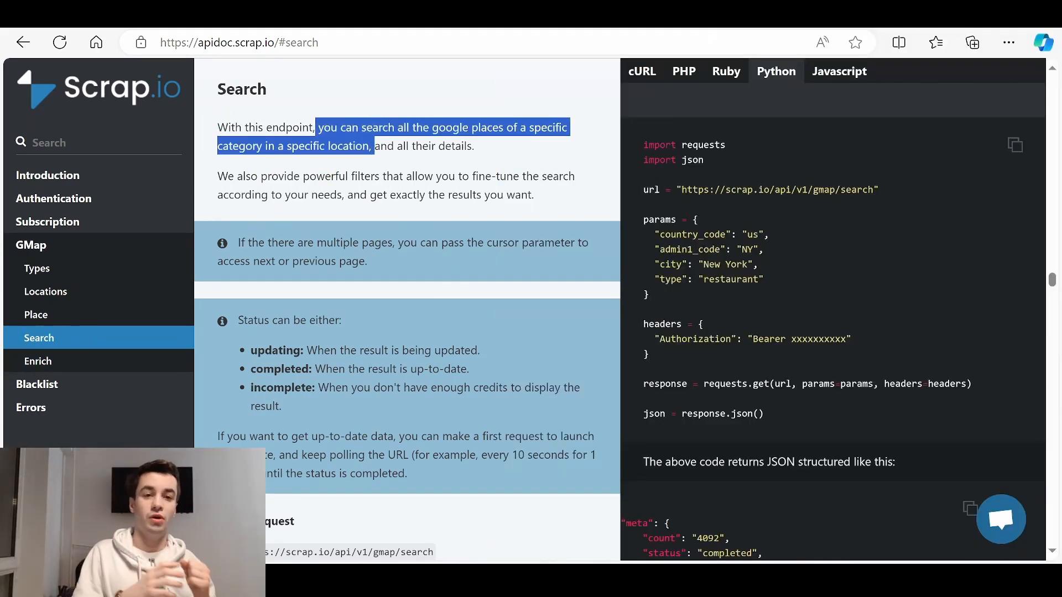
{"action": "scroll", "scroll_direction": "down", "scroll_amount": 3}
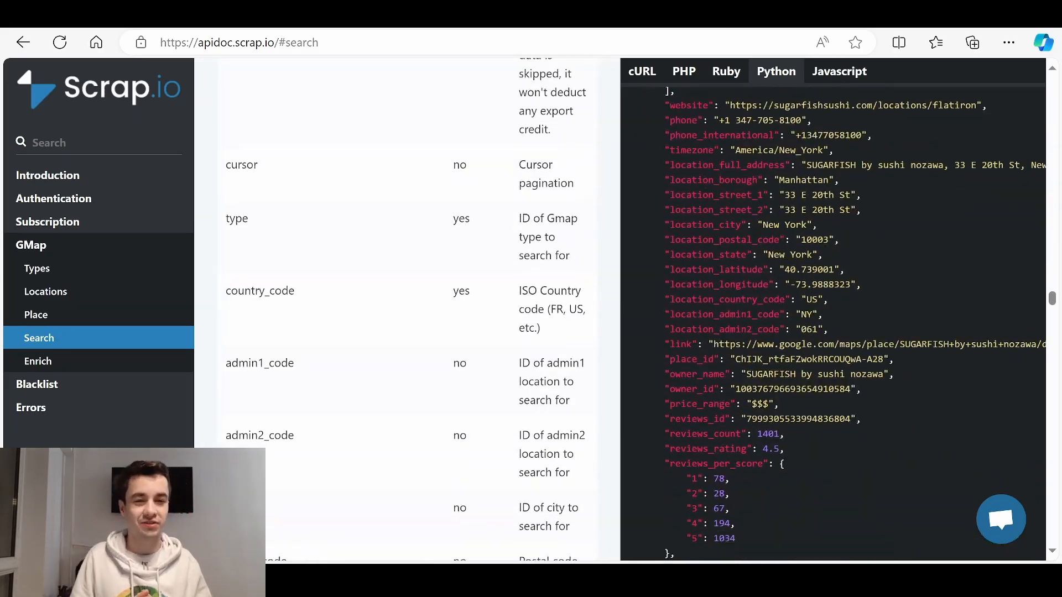